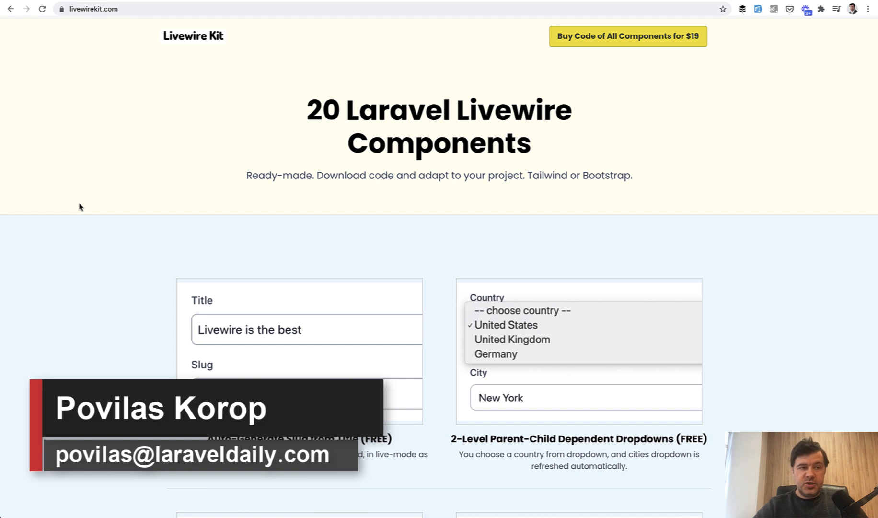
mouse_move(113, 173)
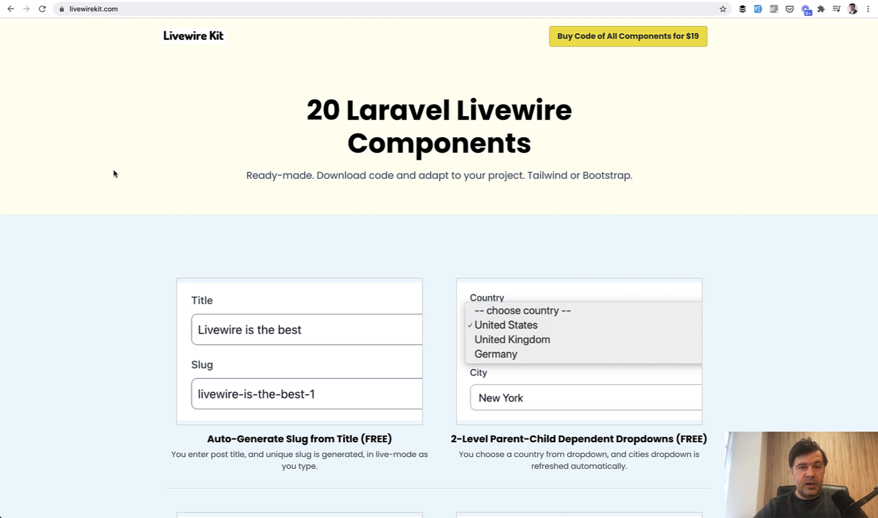
mouse_move(136, 92)
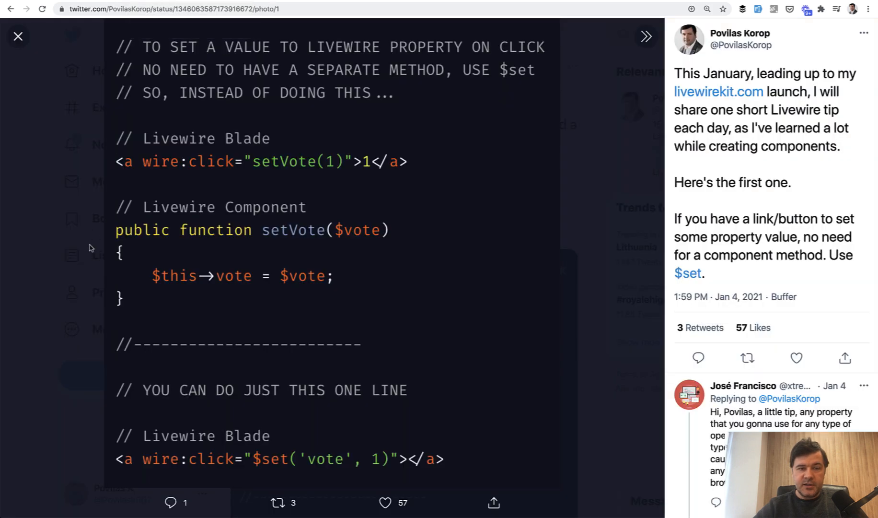
mouse_move(81, 267)
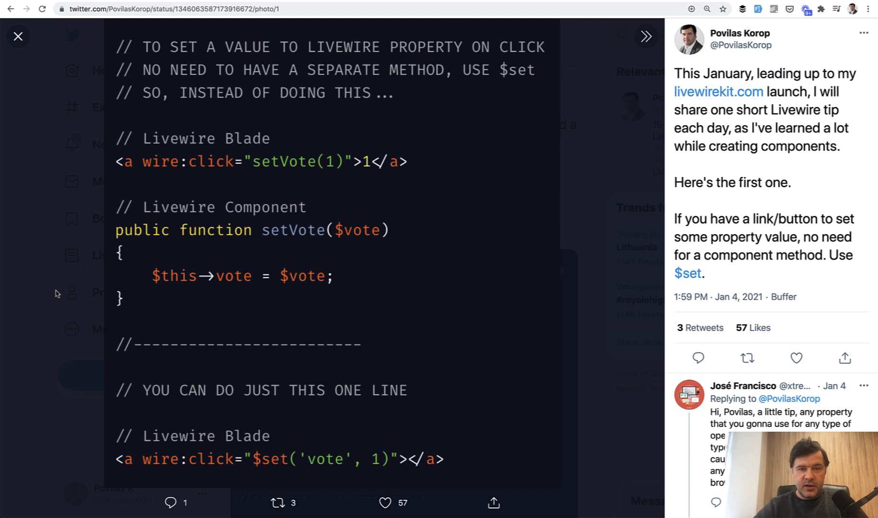
mouse_move(99, 256)
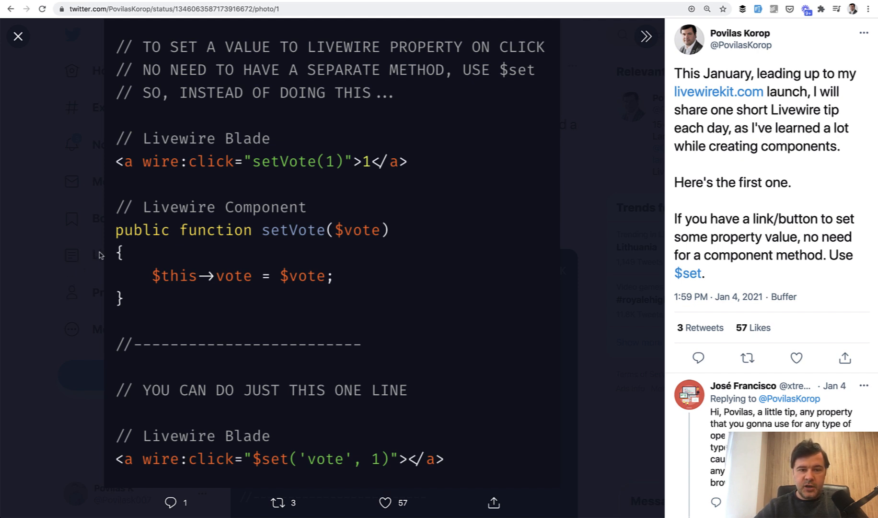
mouse_move(140, 263)
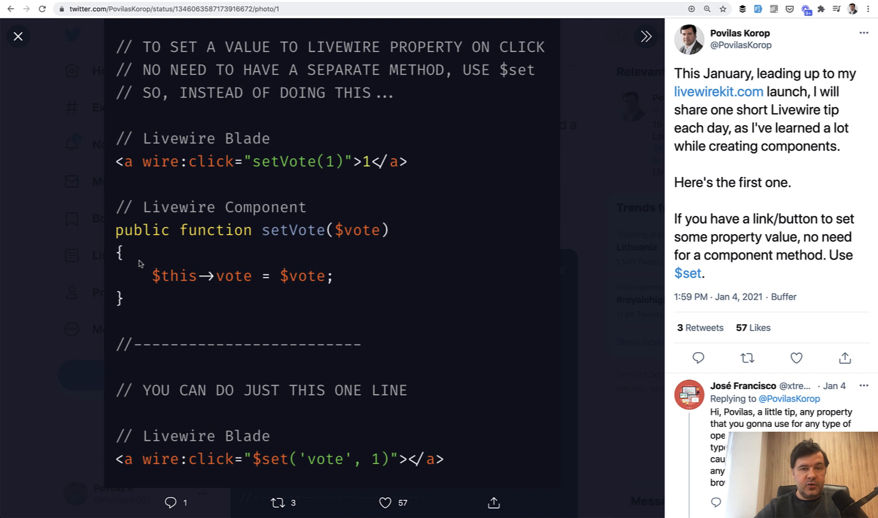
mouse_move(219, 228)
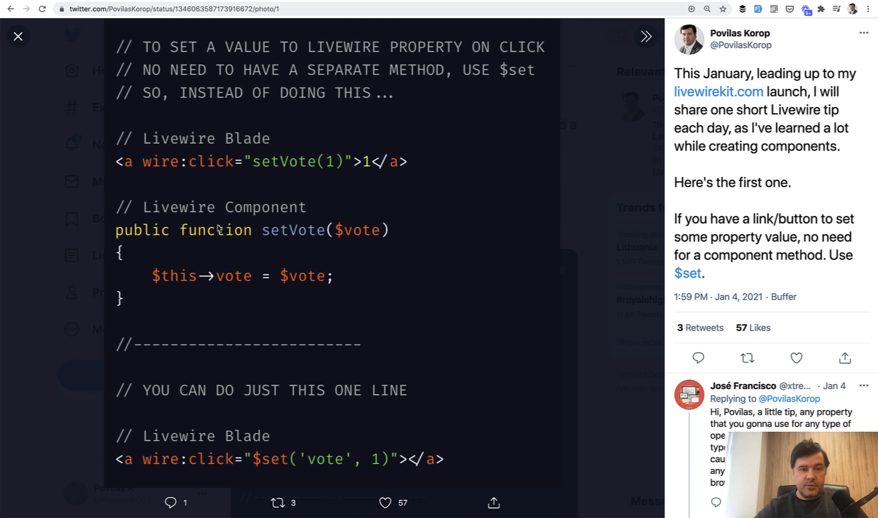
mouse_move(284, 189)
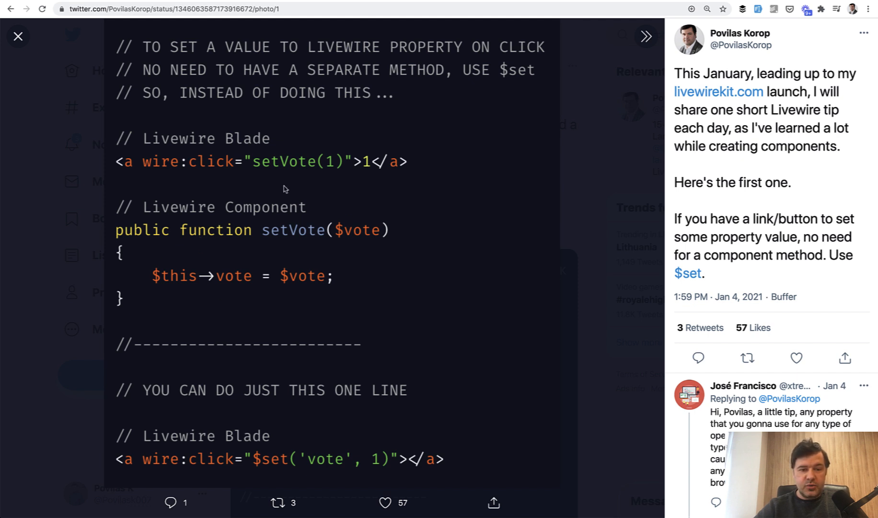
mouse_move(245, 162)
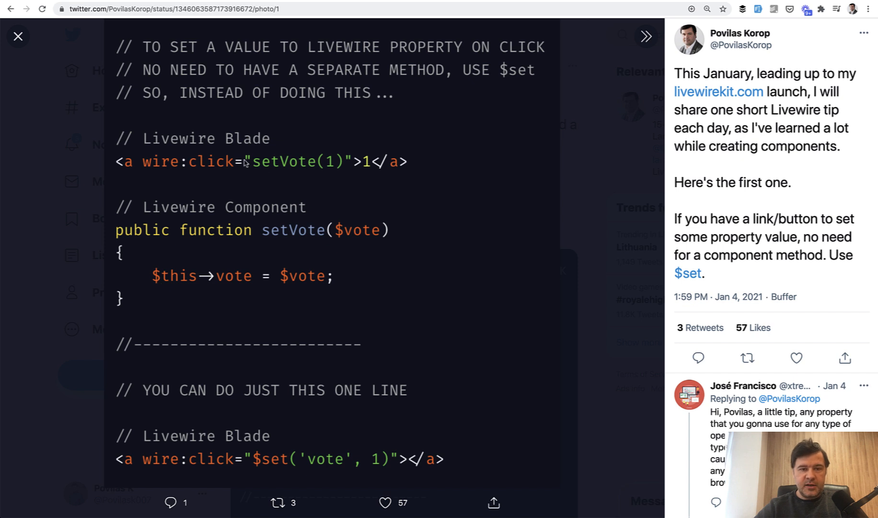
mouse_move(215, 460)
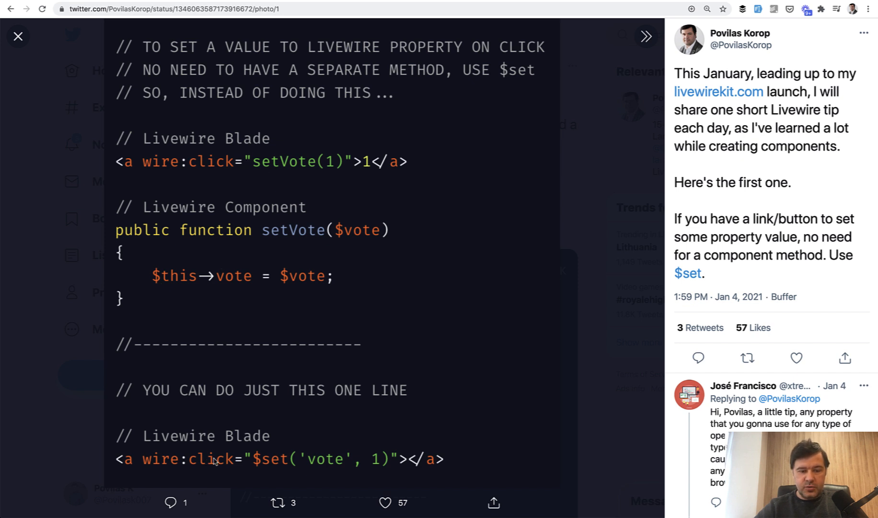
mouse_move(338, 488)
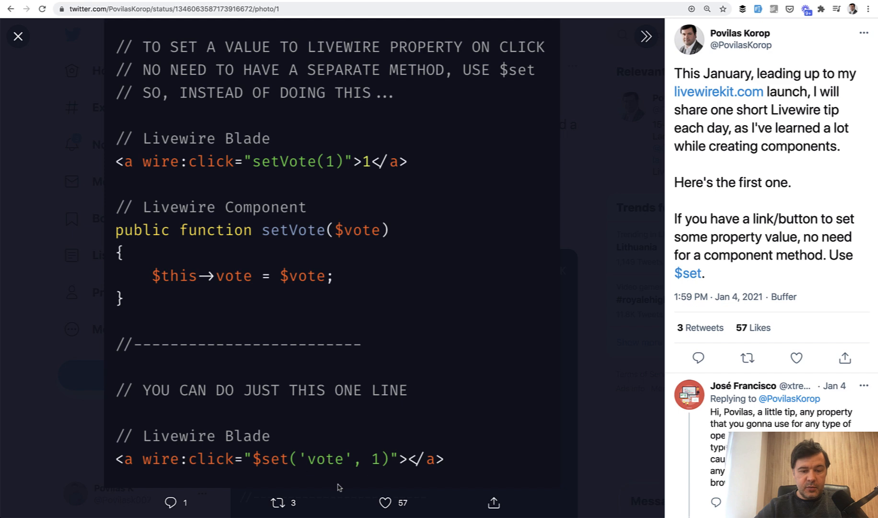
mouse_move(334, 454)
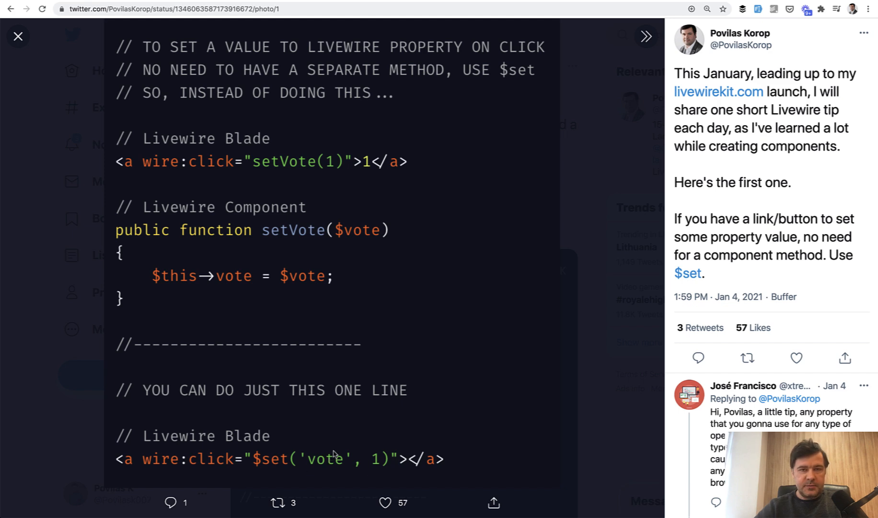
Show the January 5 $toggle tip's code image with the $showDetails show/hide link.
left_click(645, 36)
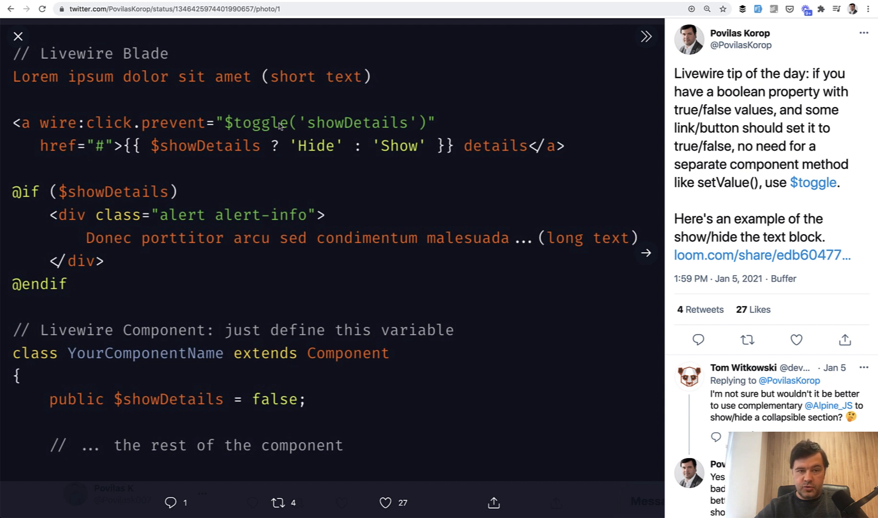
mouse_move(255, 145)
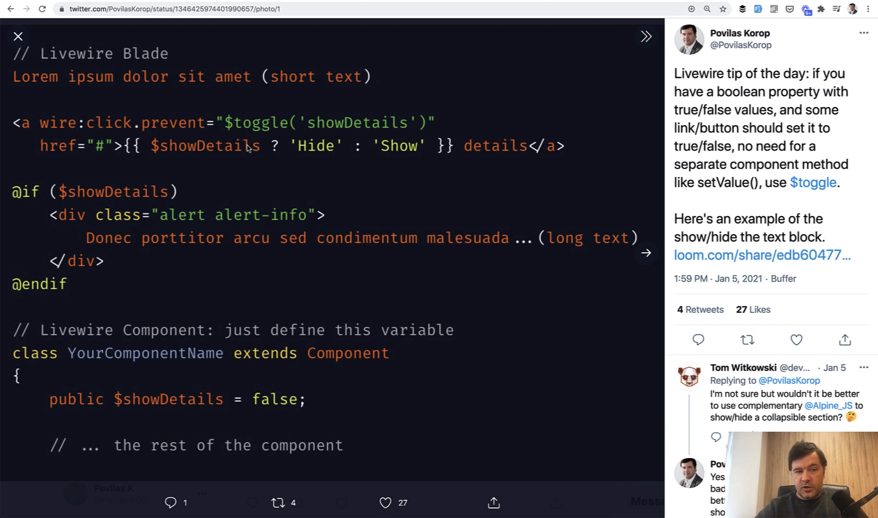
mouse_move(247, 149)
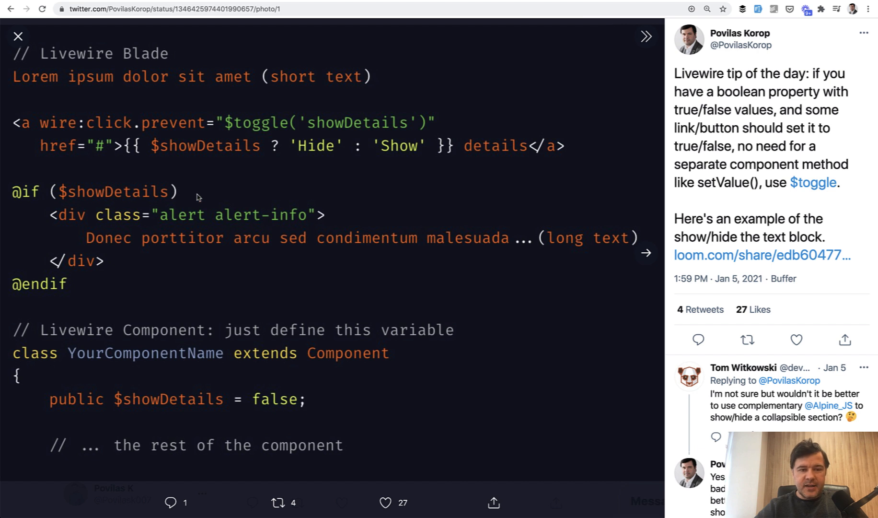
mouse_move(237, 266)
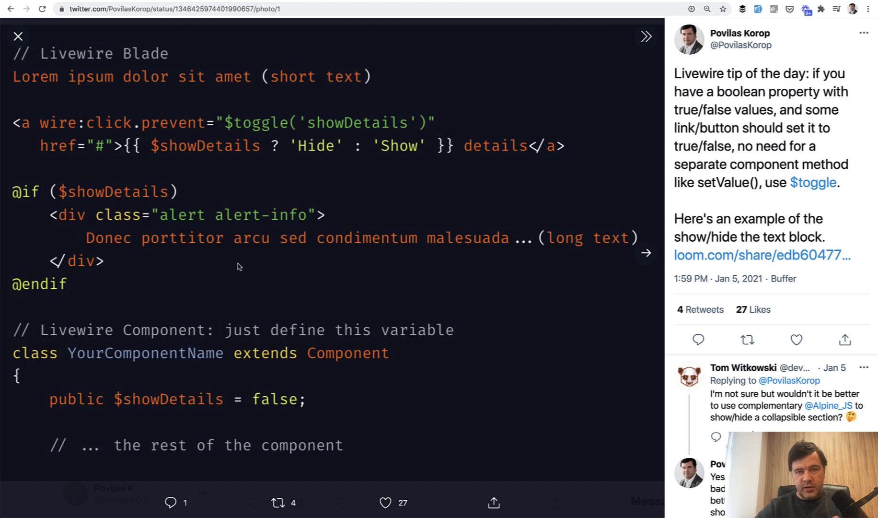
mouse_move(258, 148)
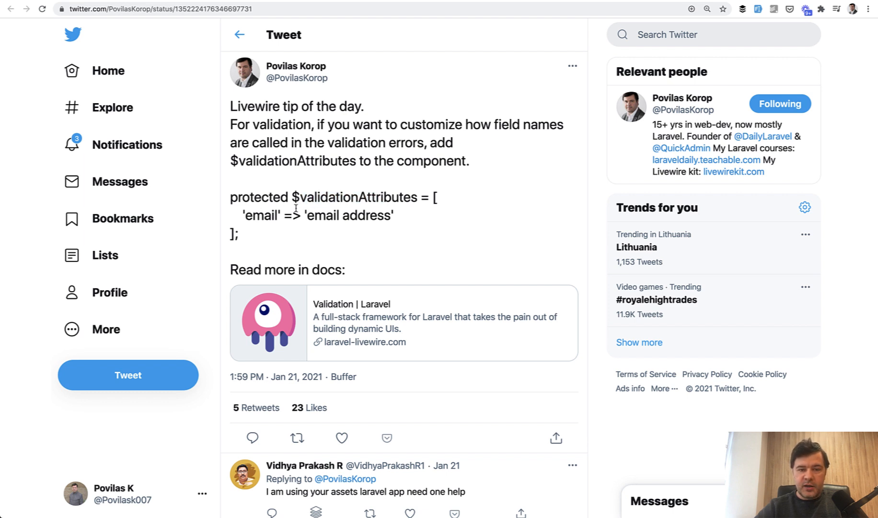
Select text in the January 20 wire:offline tip tweet.
double_click(347, 215)
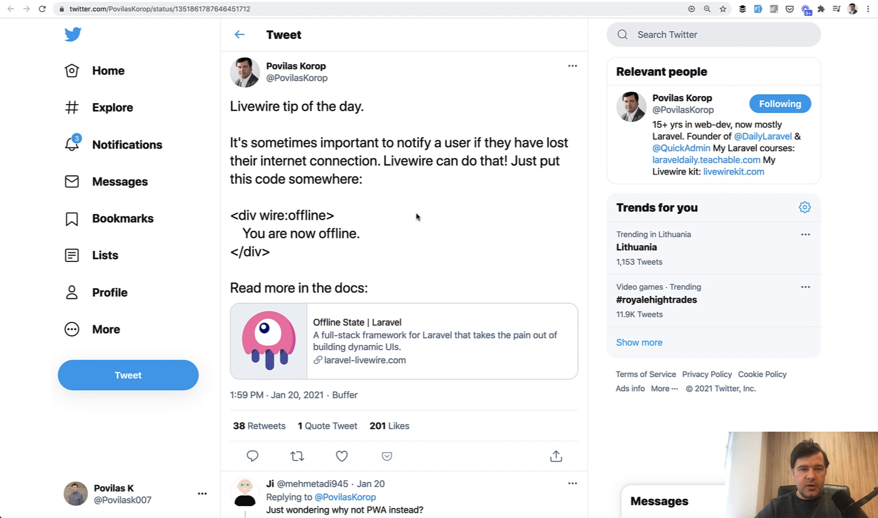
mouse_move(337, 203)
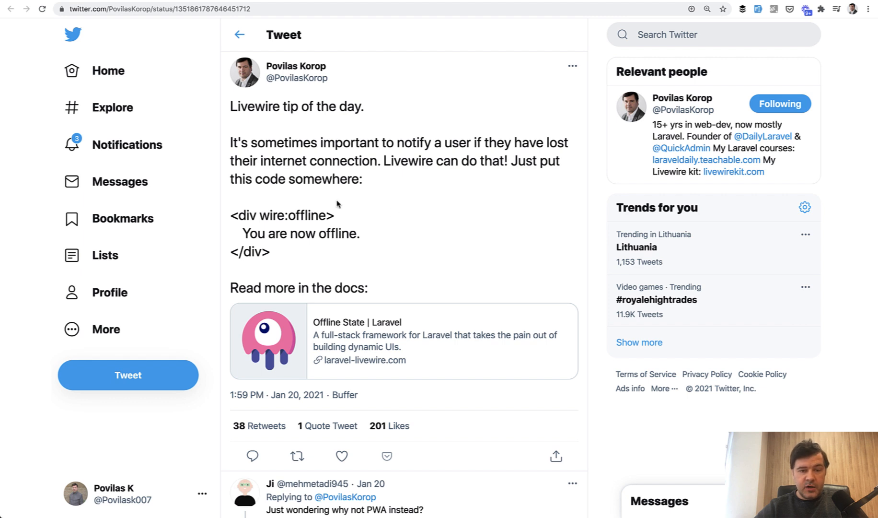
left_click_drag(240, 215, 269, 252)
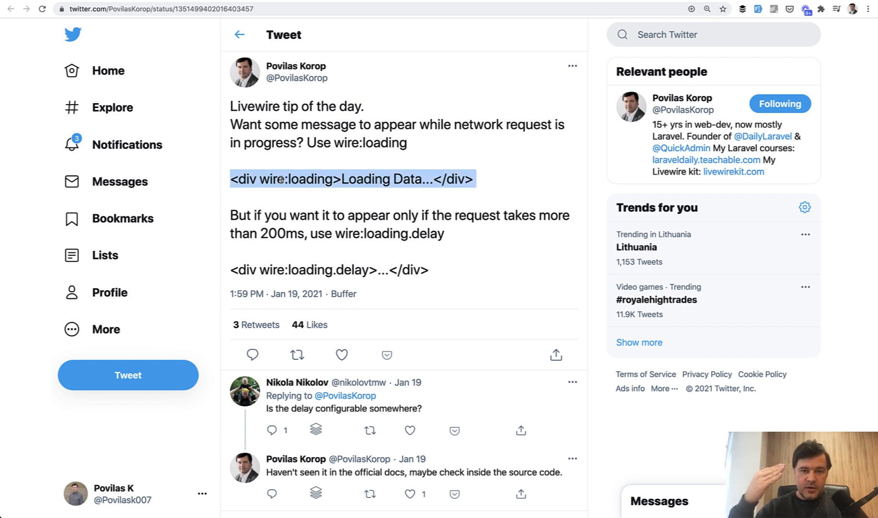
Clear the selection in the January 19 wire:loading tip and double-click a word.
left_click(273, 252)
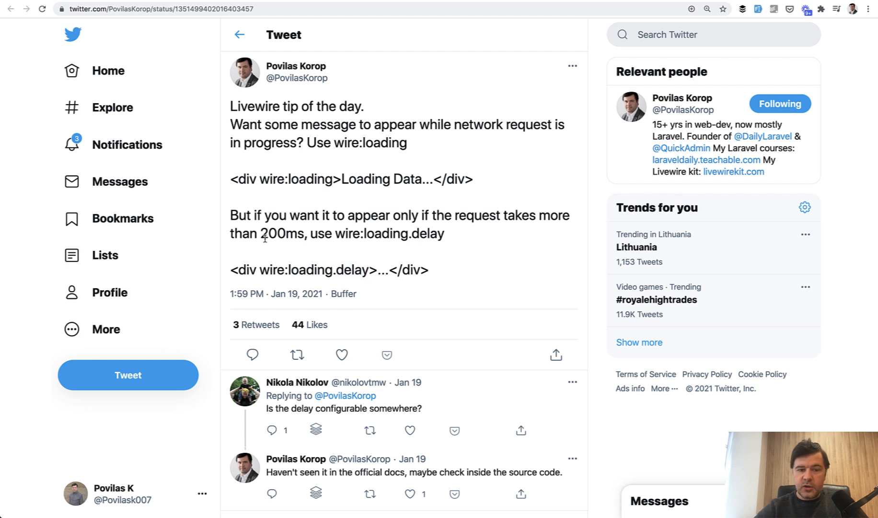
double_click(272, 233)
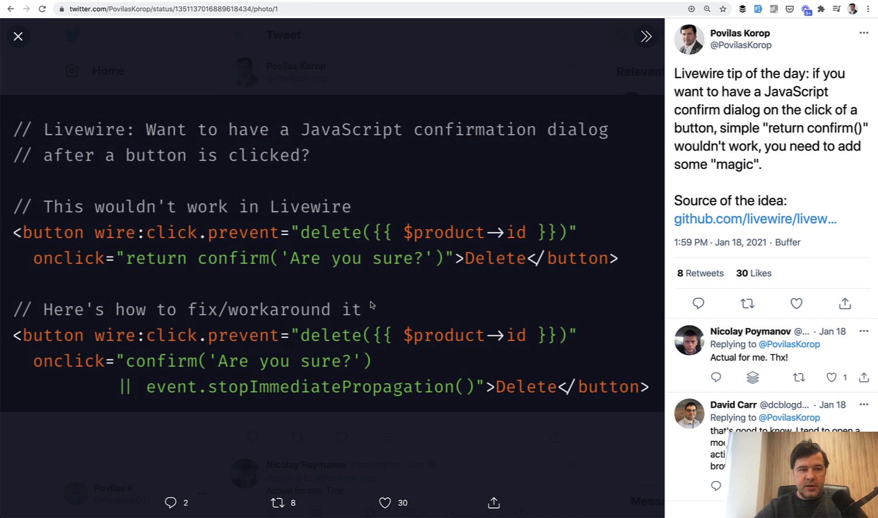
mouse_move(271, 274)
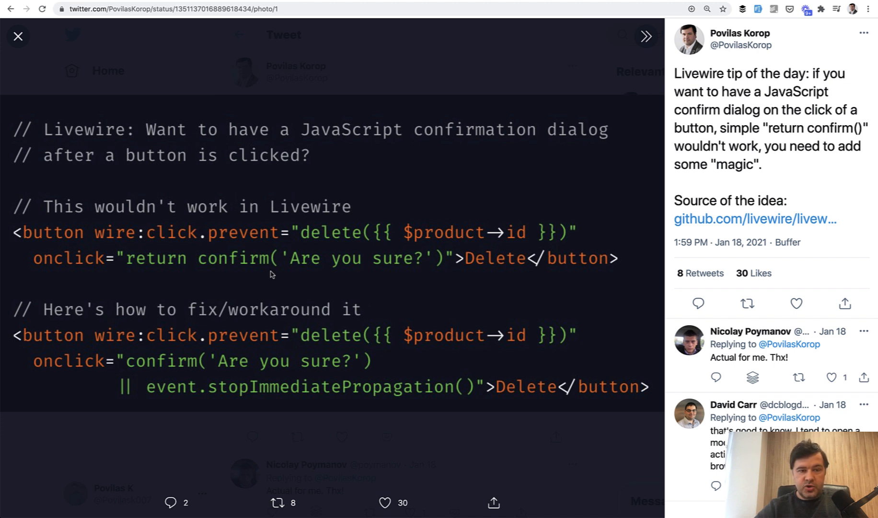
mouse_move(283, 268)
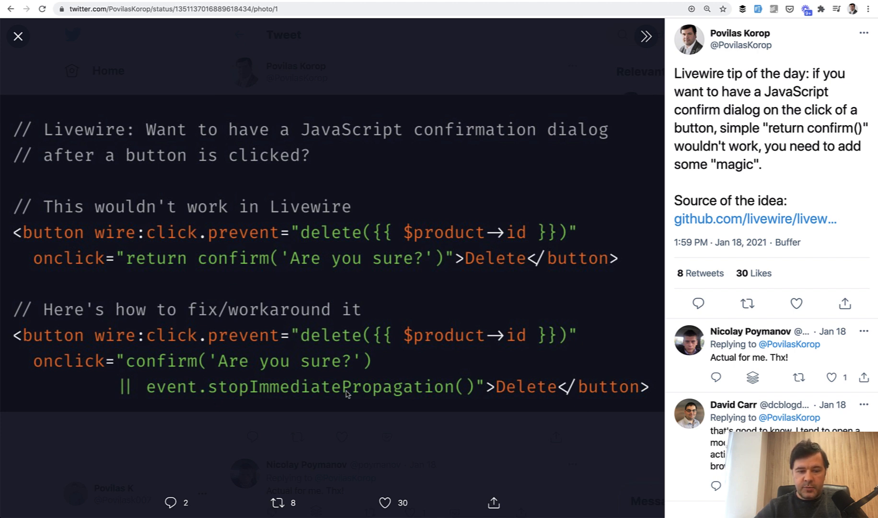
mouse_move(458, 399)
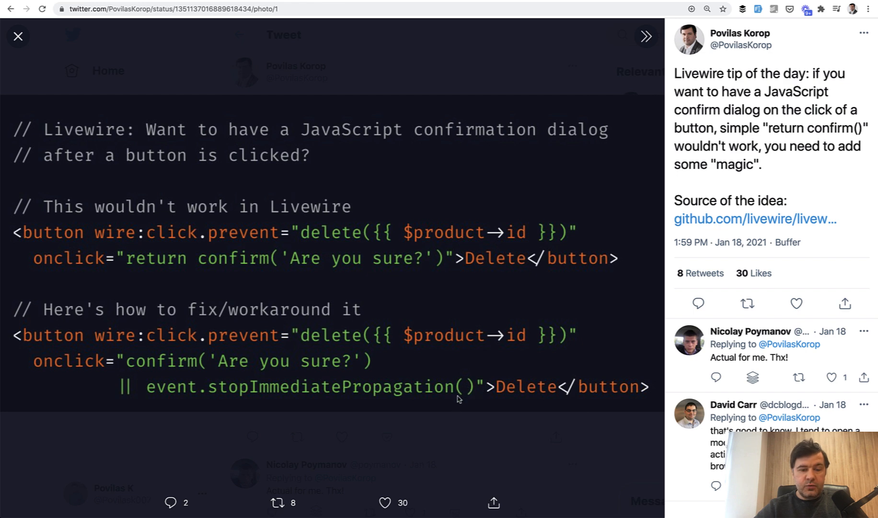
mouse_move(756, 219)
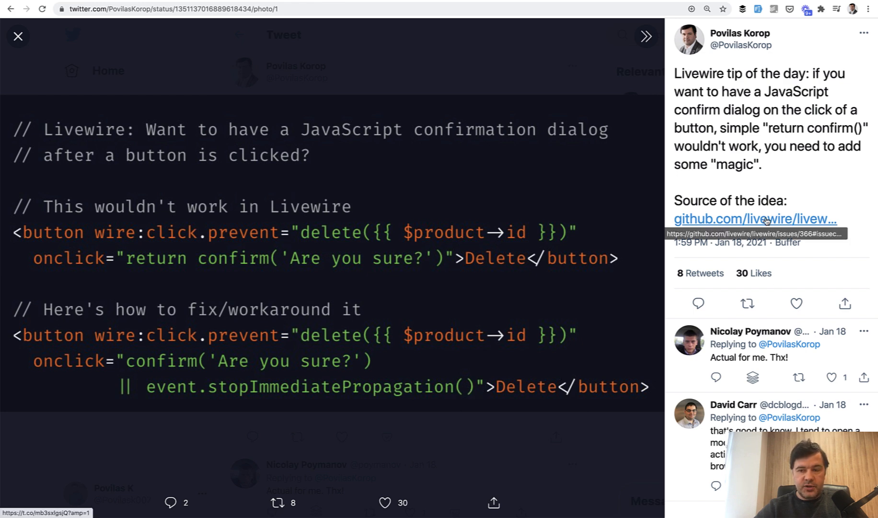
Enlarge the confirm-dialog tip's code image showing stopImmediatePropagation() in the media viewer.
left_click(646, 36)
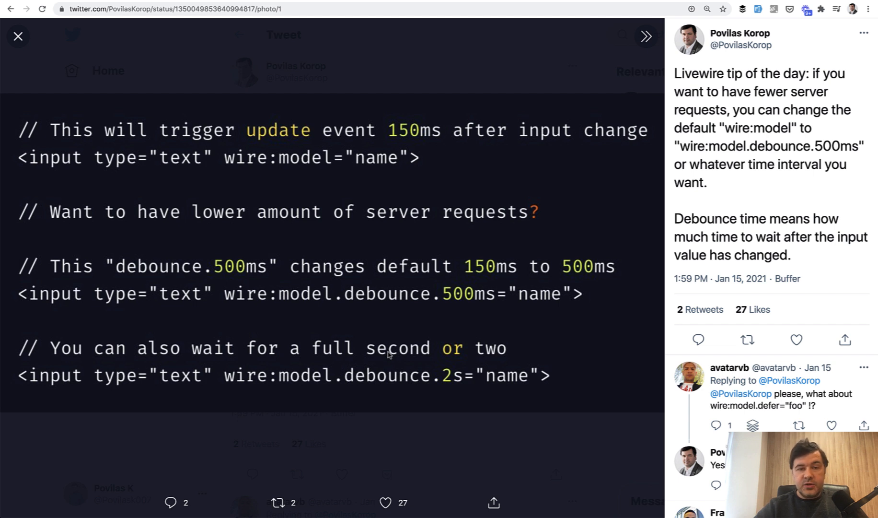
mouse_move(392, 256)
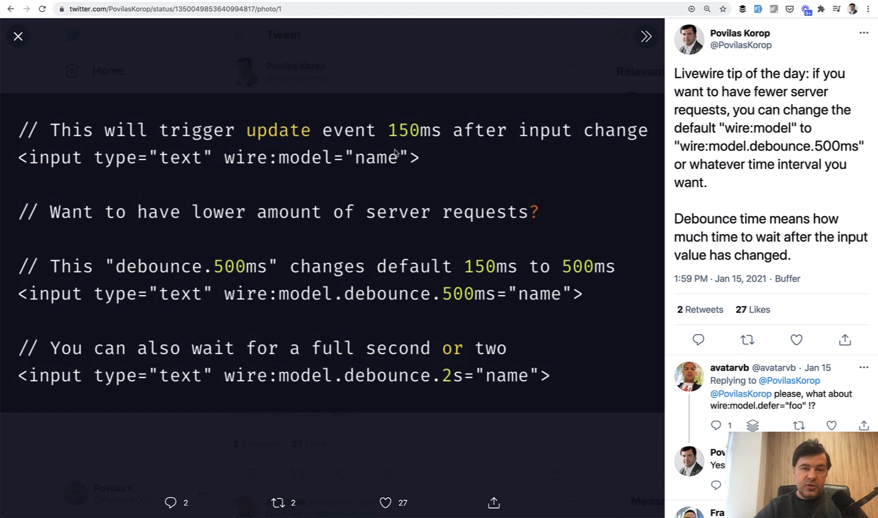
mouse_move(269, 327)
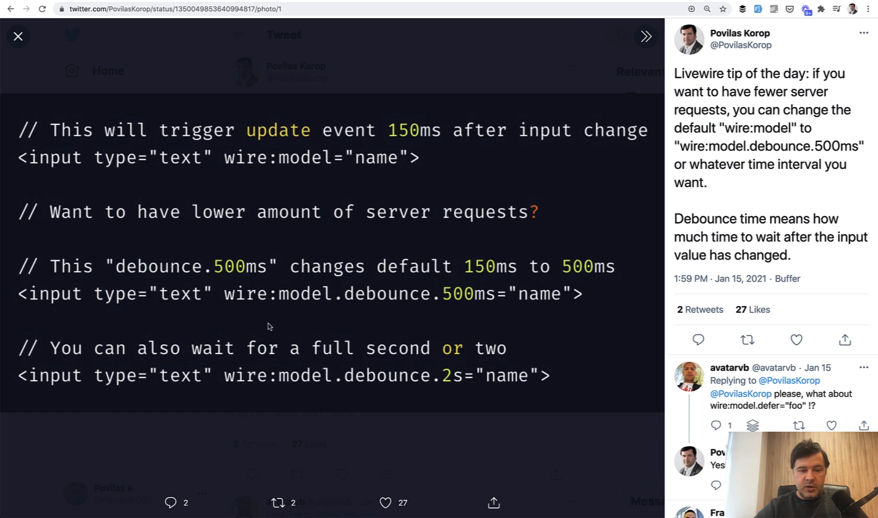
mouse_move(482, 259)
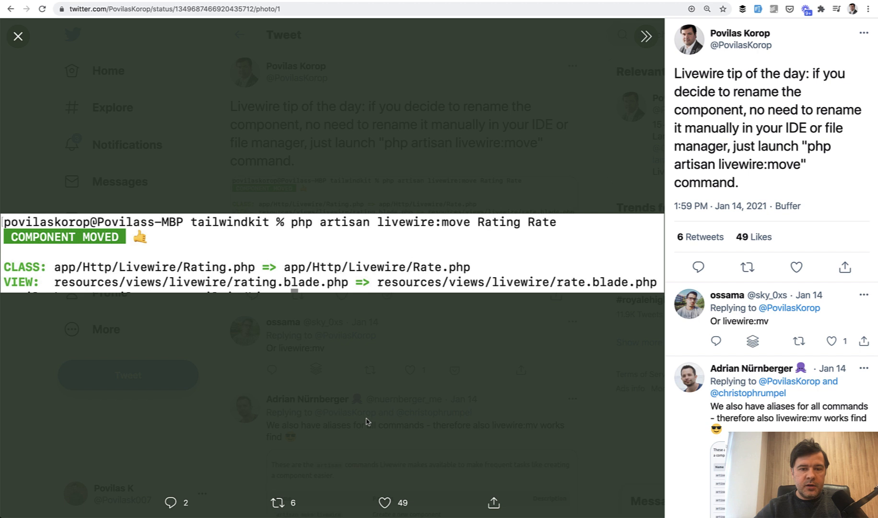
mouse_move(434, 392)
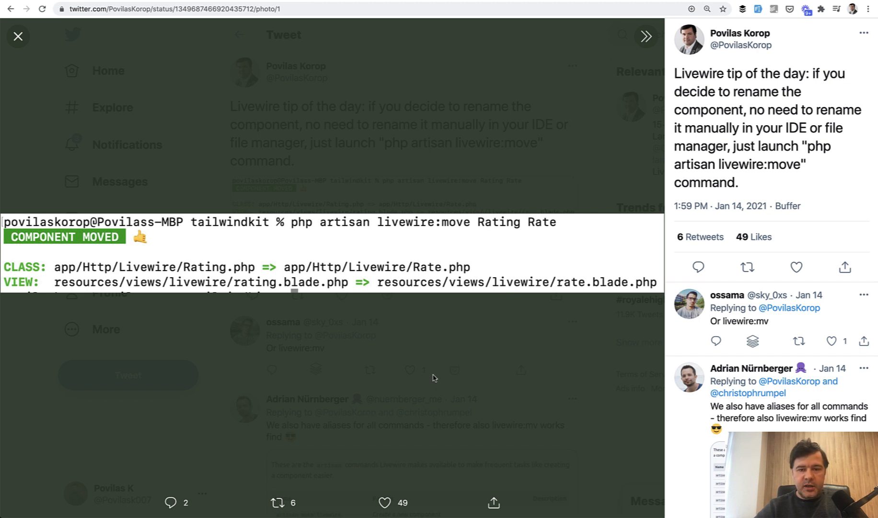
mouse_move(370, 222)
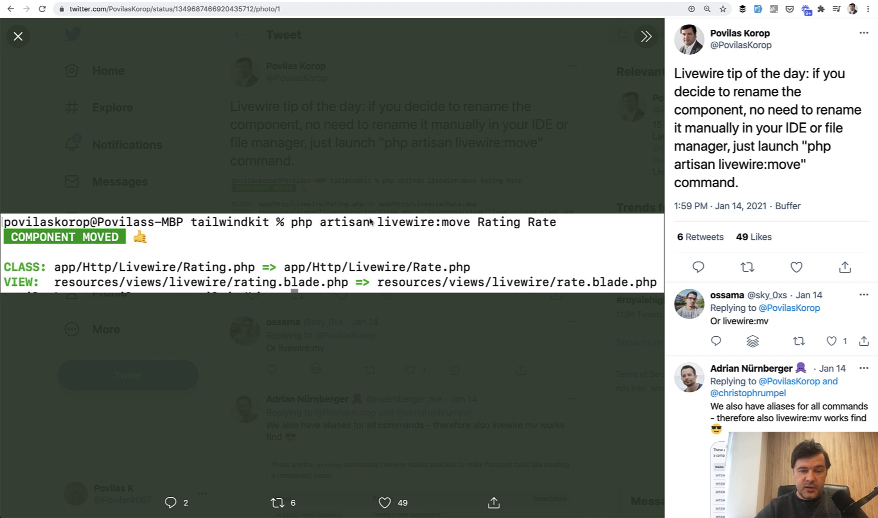
mouse_move(464, 230)
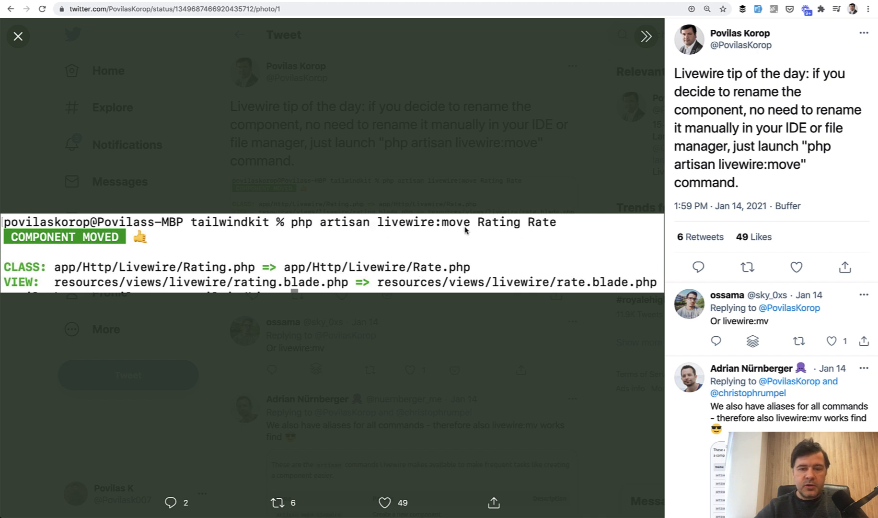
mouse_move(432, 305)
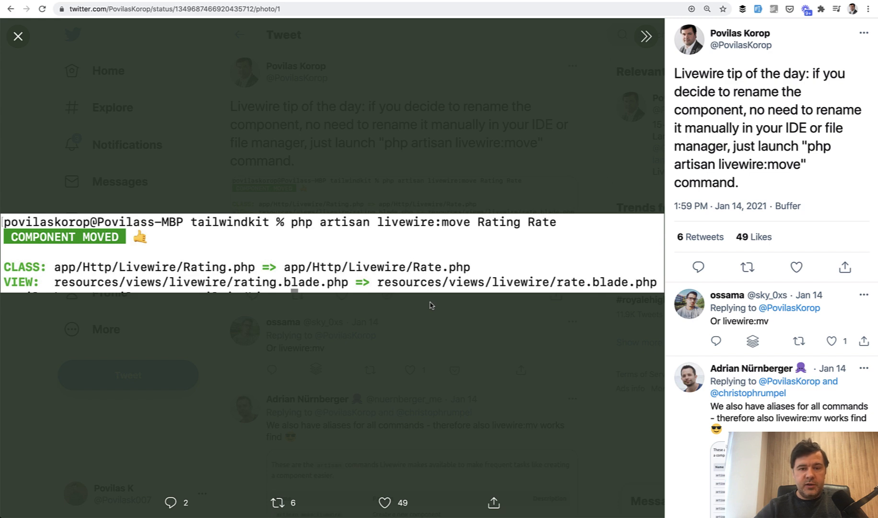
Advance the photo viewer to the livewire:move tweet's terminal screenshot.
left_click(646, 36)
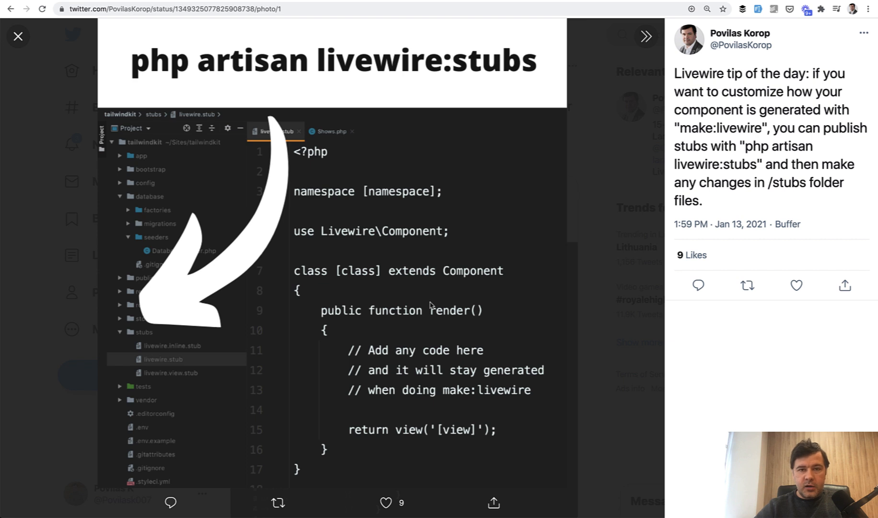
mouse_move(345, 431)
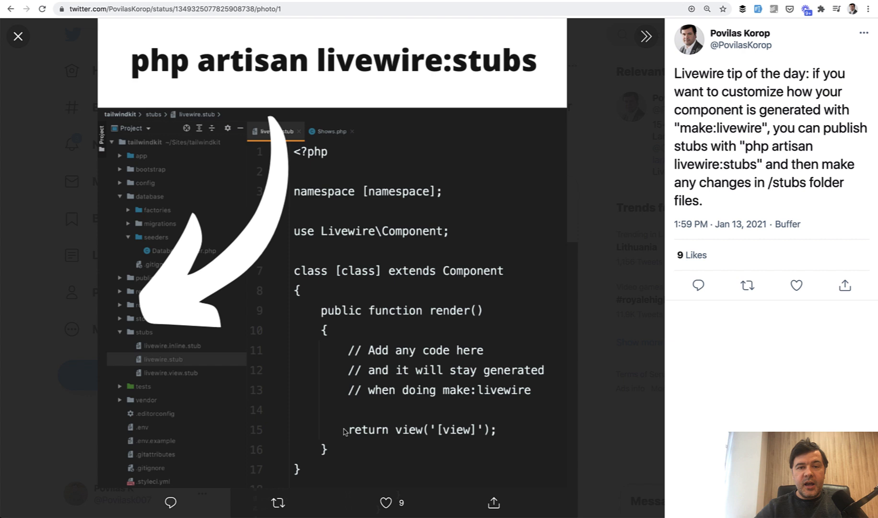
mouse_move(365, 276)
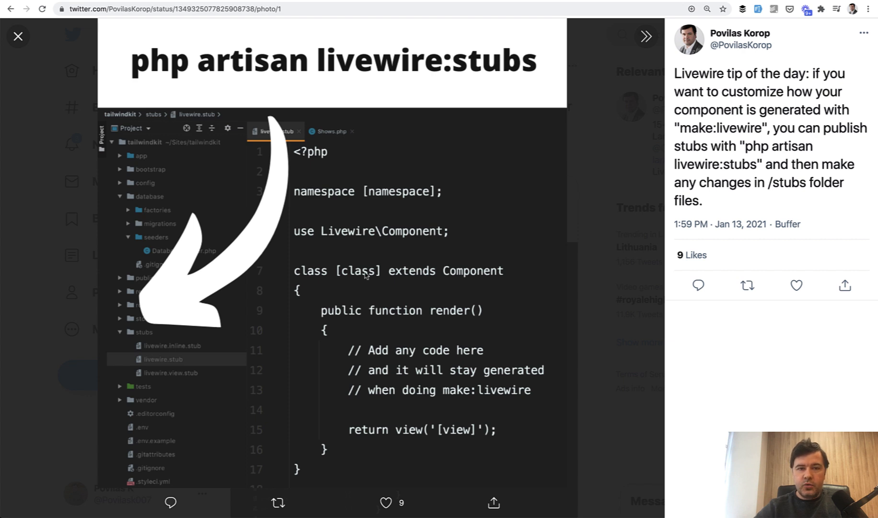
mouse_move(412, 205)
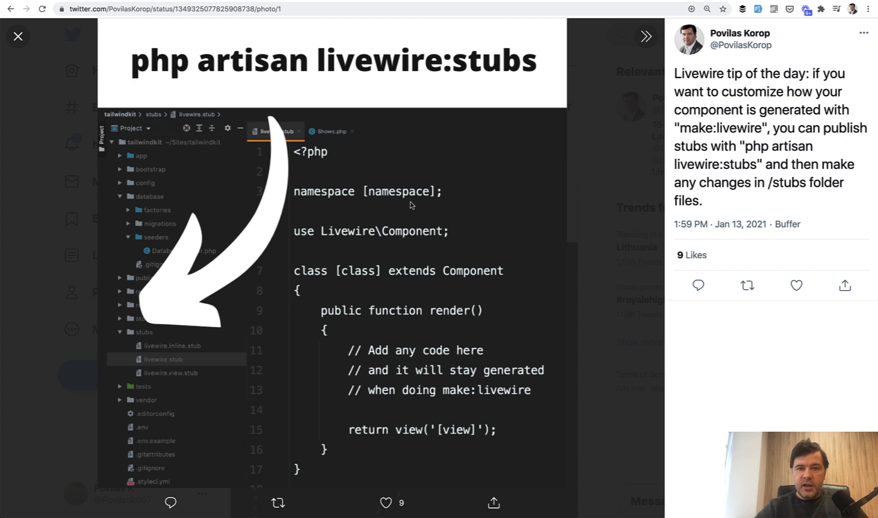
mouse_move(185, 268)
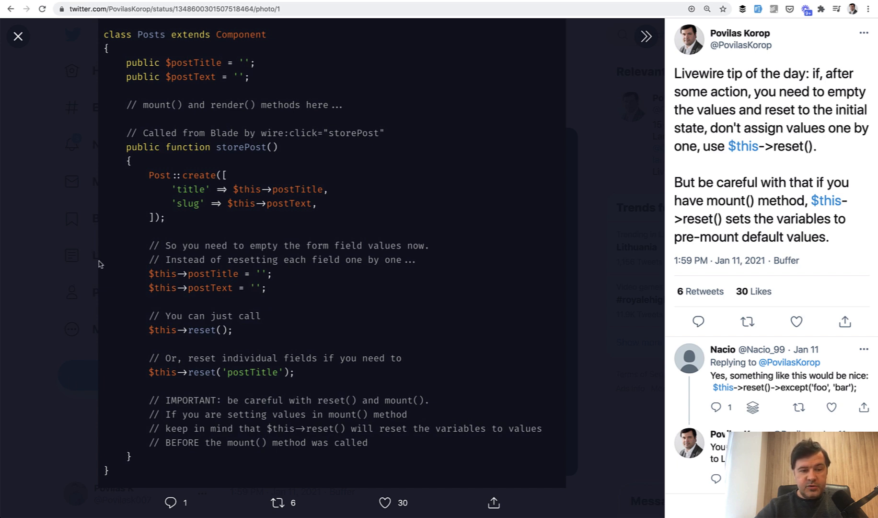
mouse_move(216, 248)
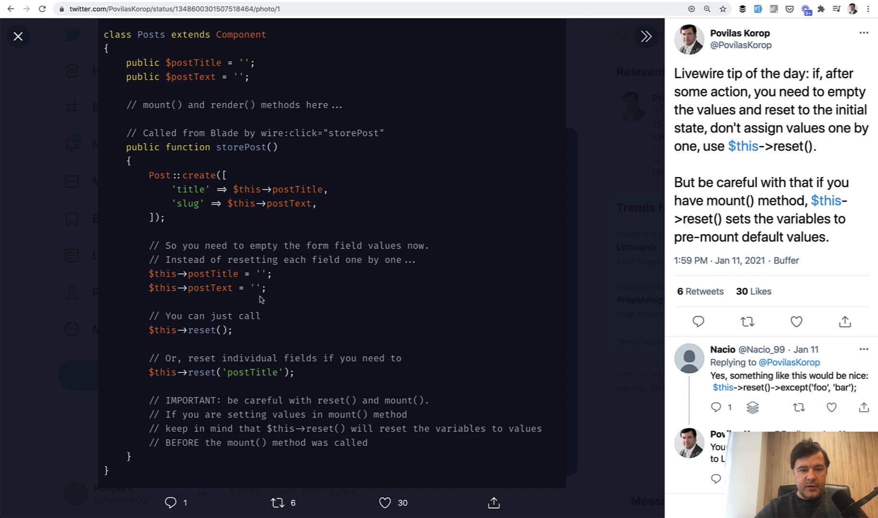
mouse_move(235, 336)
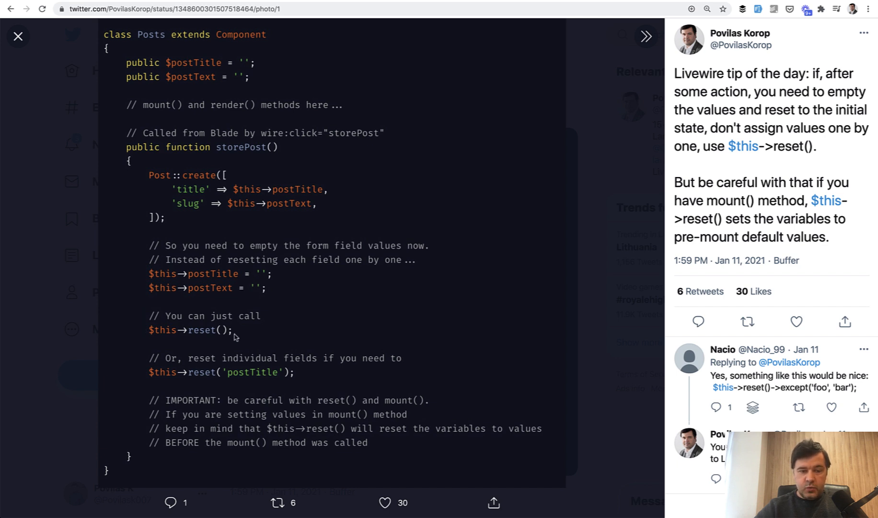
mouse_move(164, 31)
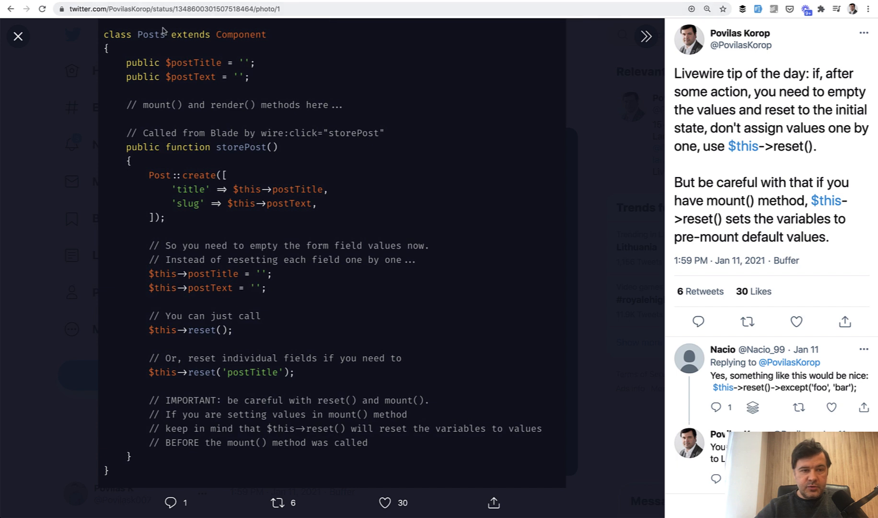
mouse_move(216, 129)
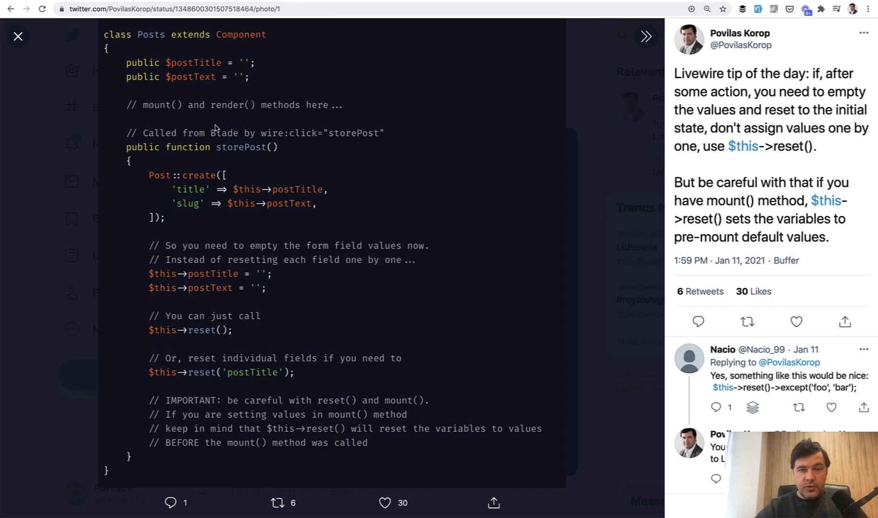
mouse_move(203, 405)
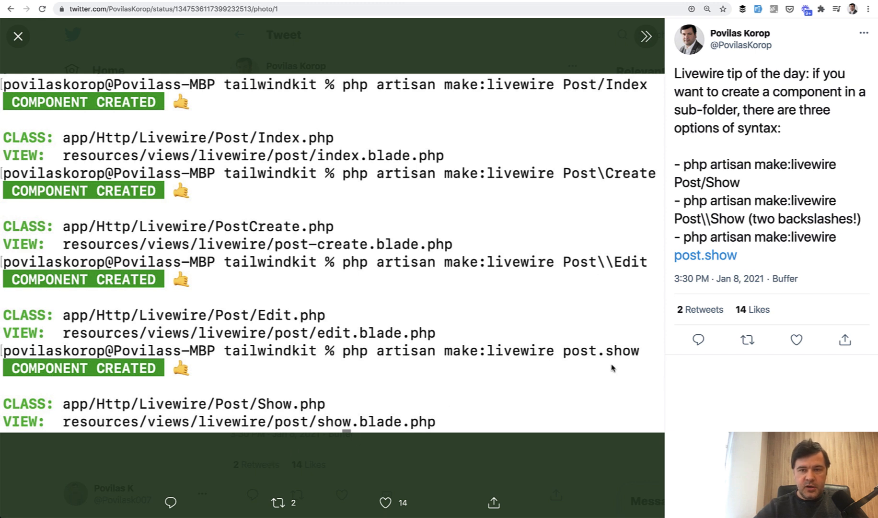
mouse_move(551, 87)
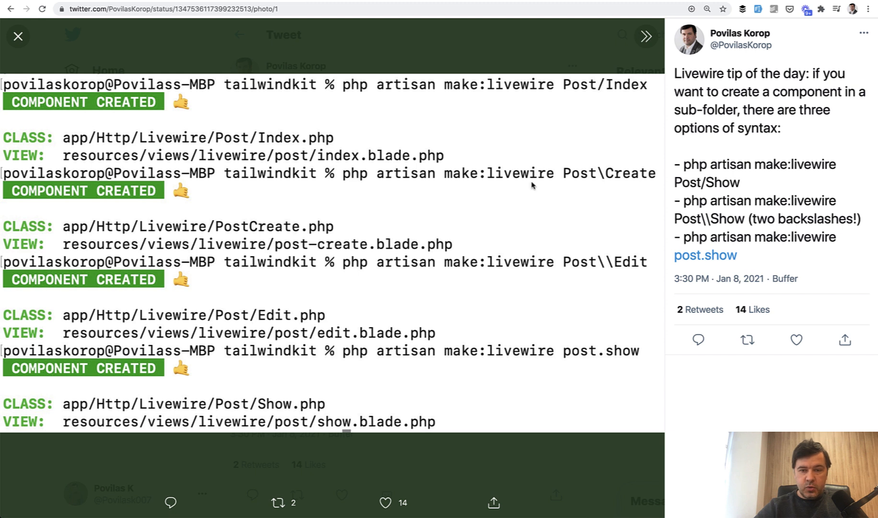
mouse_move(304, 249)
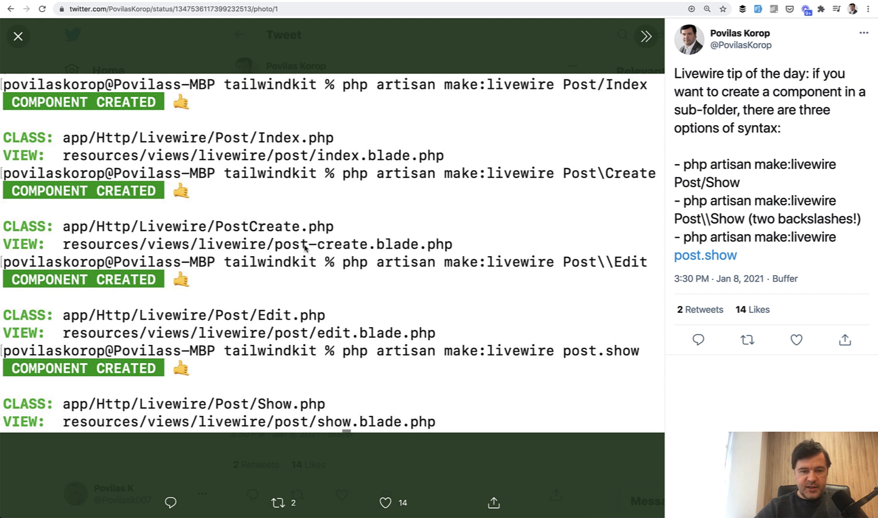
mouse_move(559, 282)
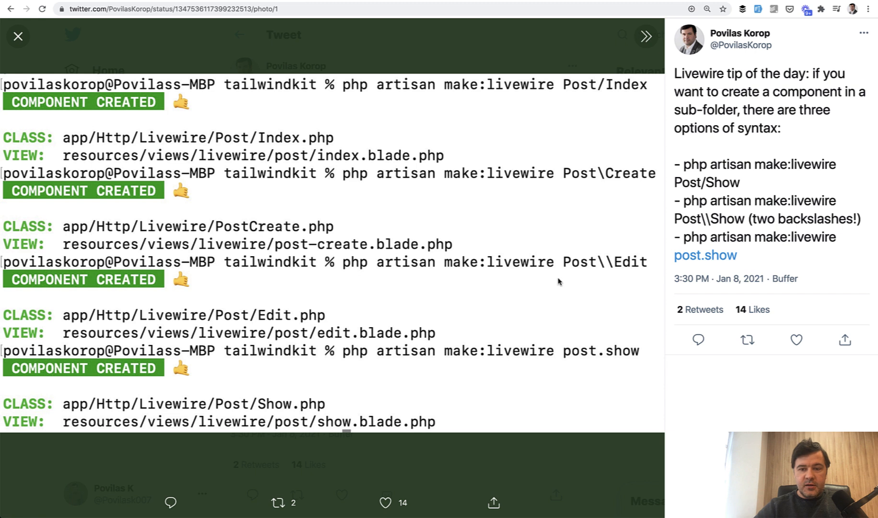
mouse_move(612, 298)
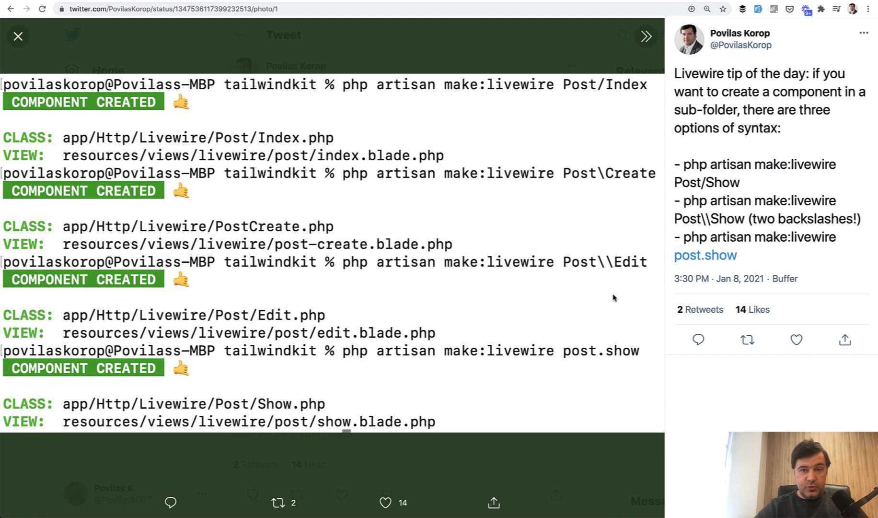
mouse_move(555, 351)
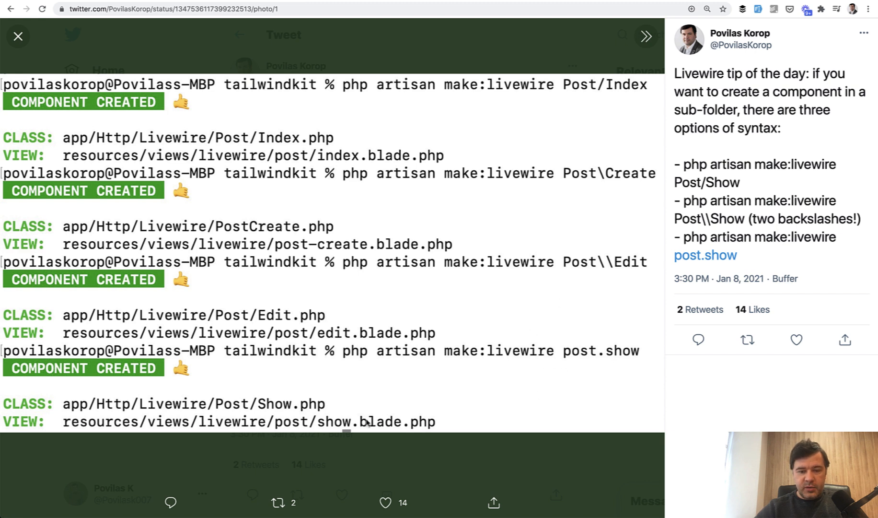
mouse_move(342, 394)
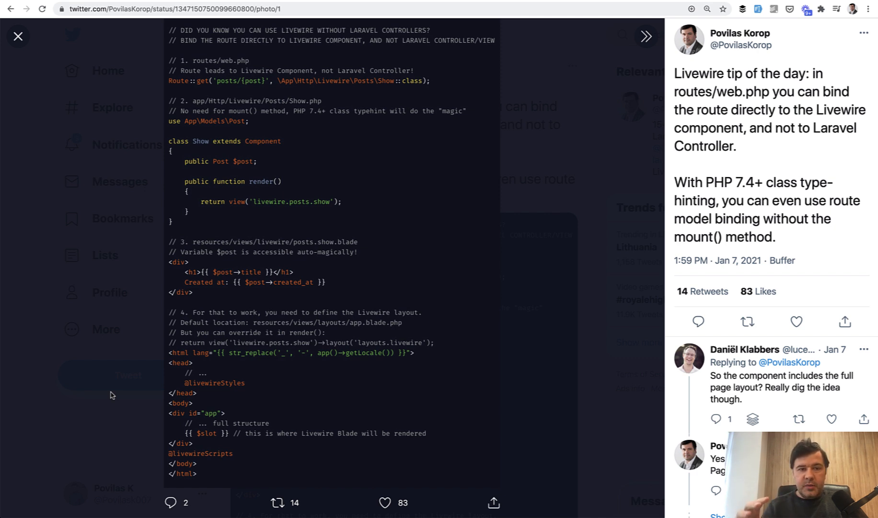
mouse_move(330, 86)
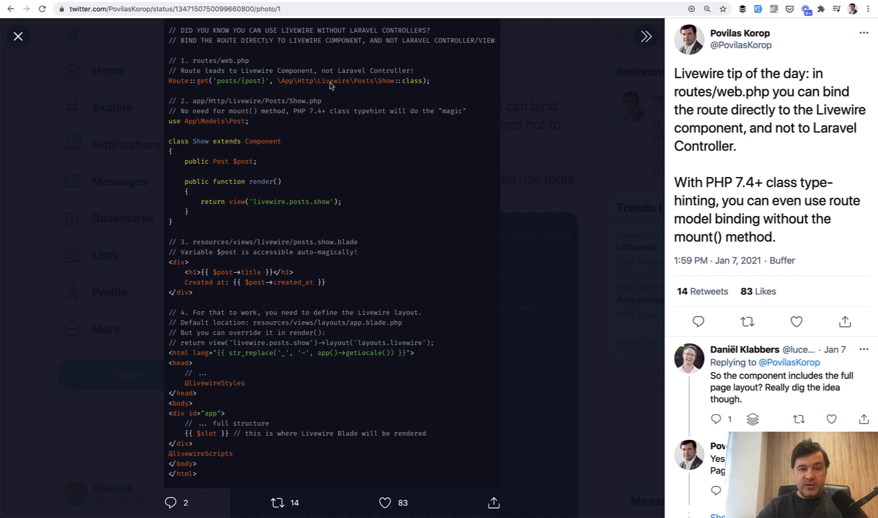
mouse_move(259, 125)
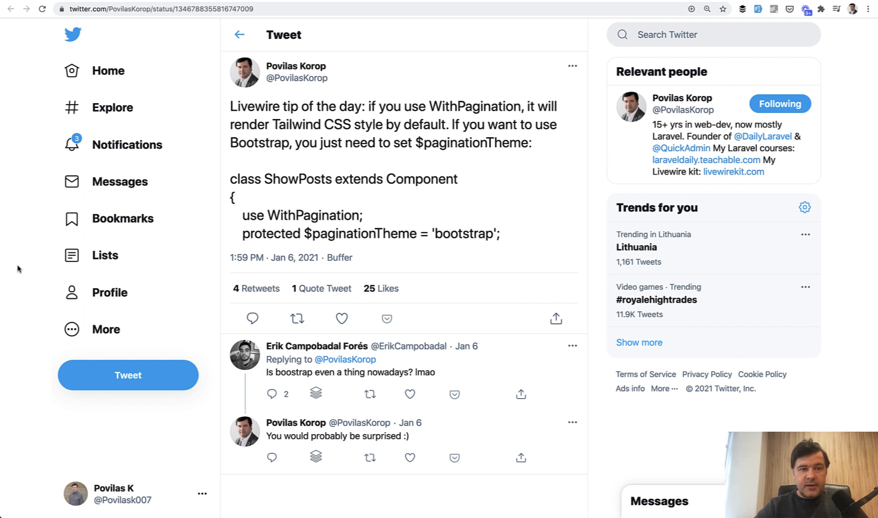
mouse_move(346, 185)
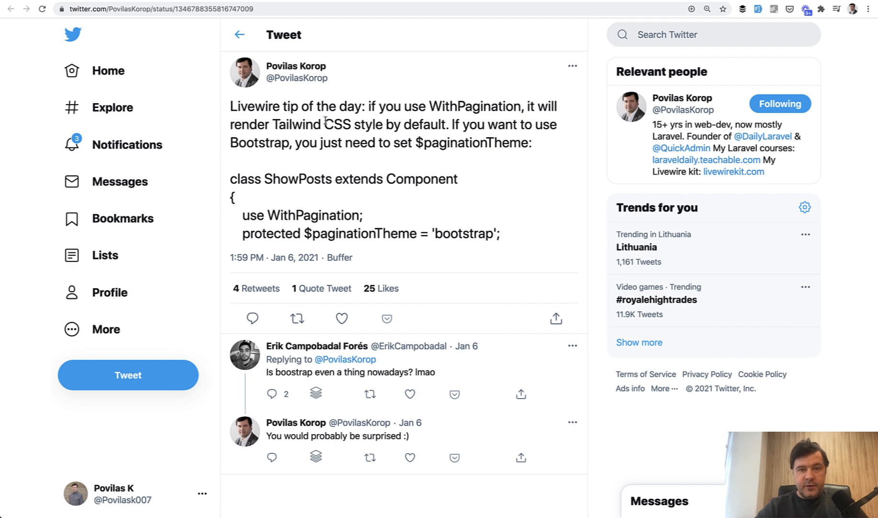
mouse_move(283, 214)
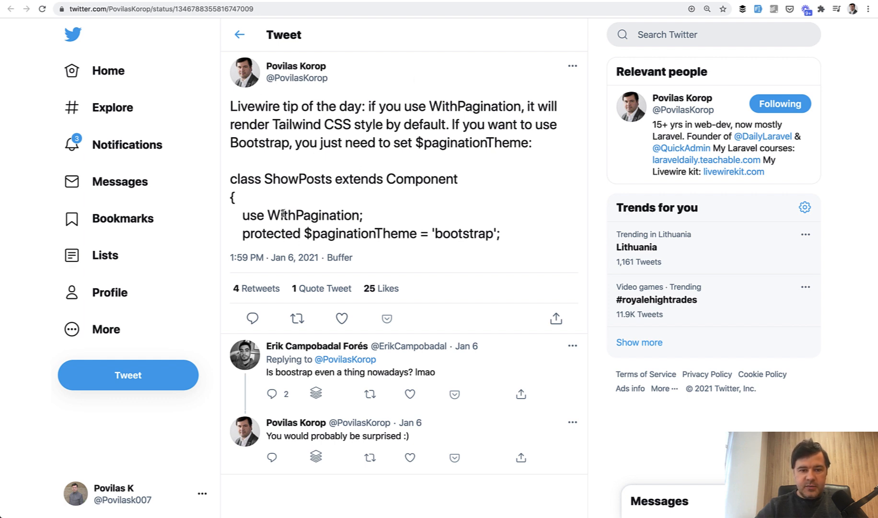
Select a line of code in the WithPagination Bootstrap theme tweet.
triple_click(369, 234)
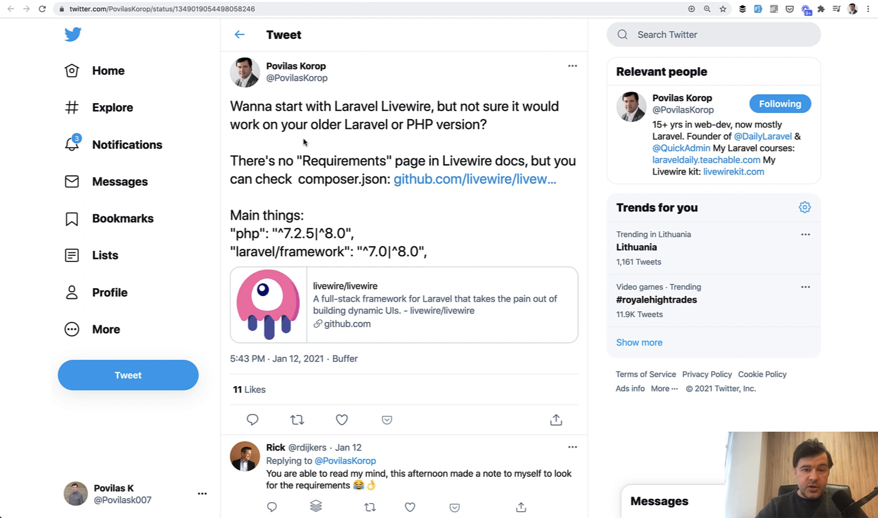
mouse_move(267, 172)
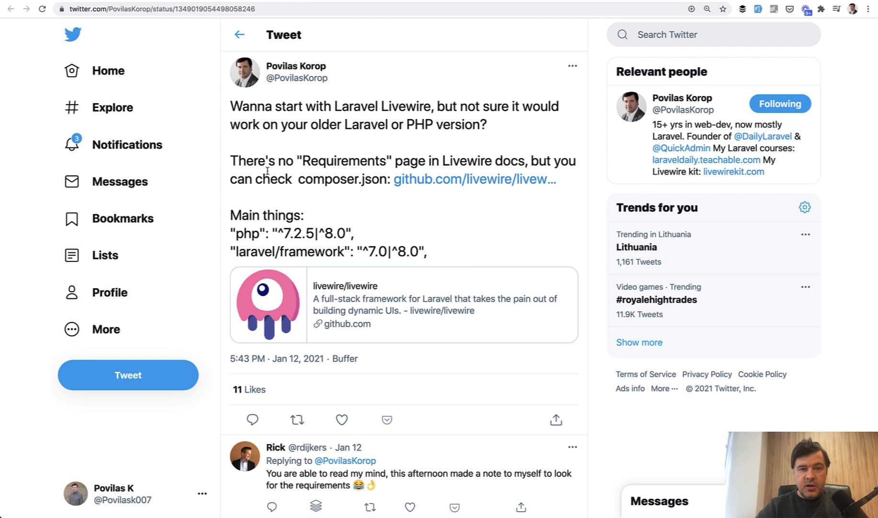
Select a word in the composer.json requirements tweet and click the left sidebar.
double_click(370, 251)
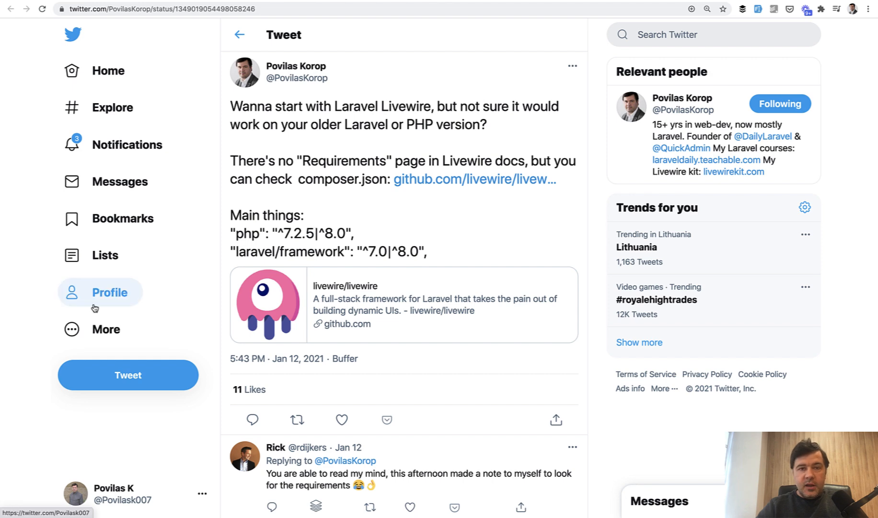
left_click(733, 172)
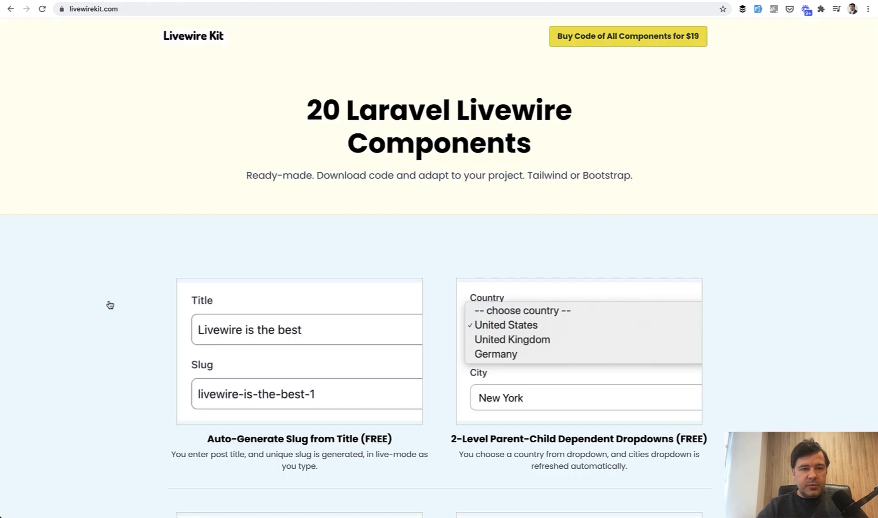
mouse_move(88, 252)
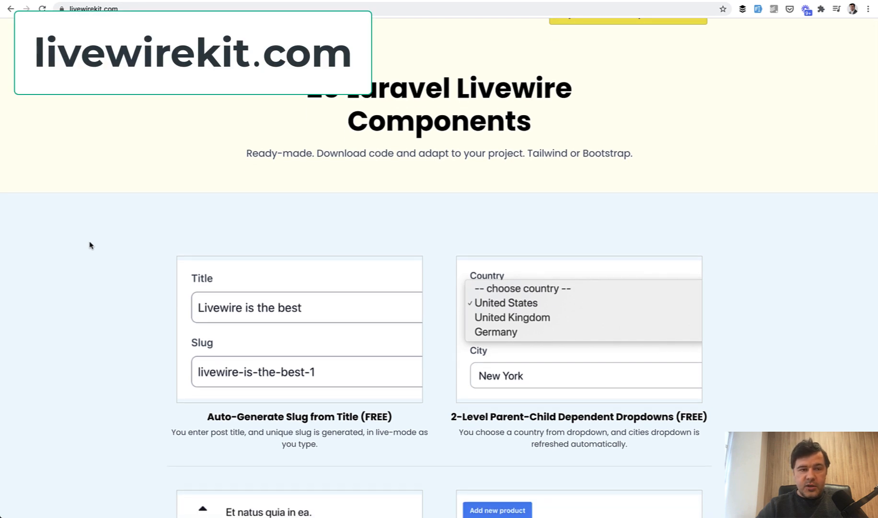
Scroll livewirekit.com down to the Quiz, Load More, Invoice Editor and Select2 cards.
scroll("down", 3)
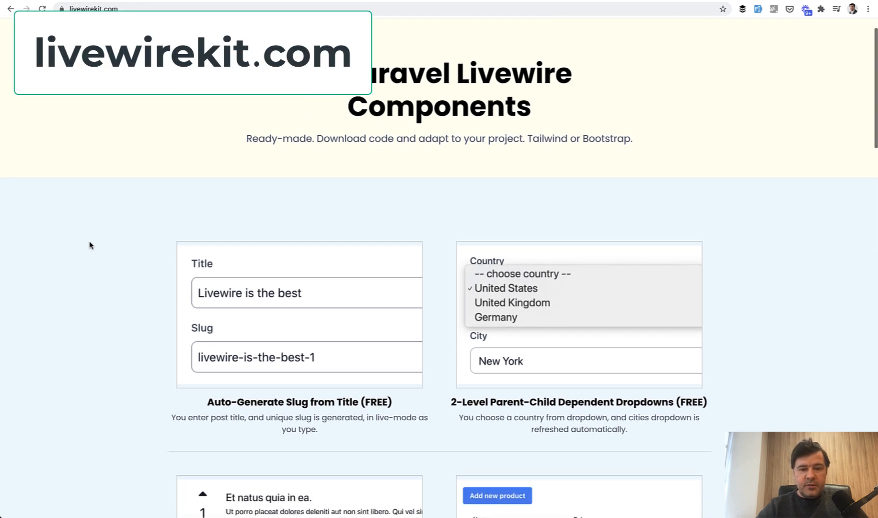
scroll("down", 3)
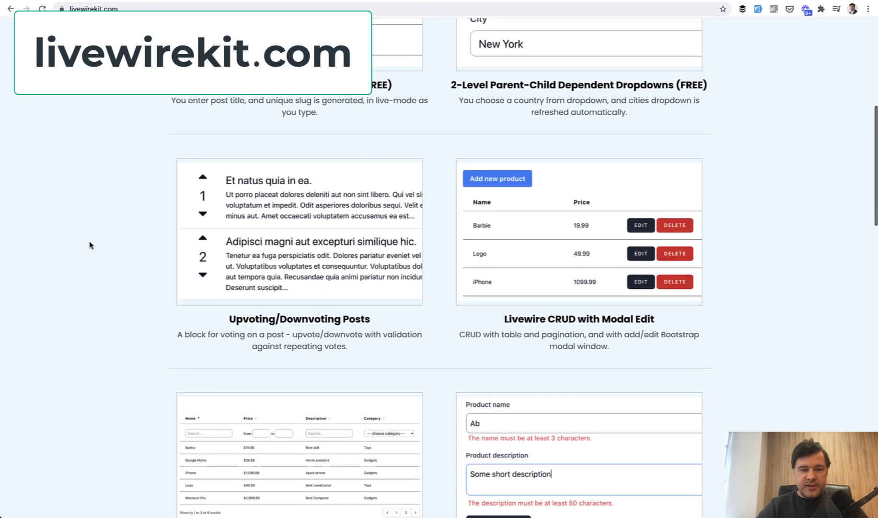
scroll("down", 3)
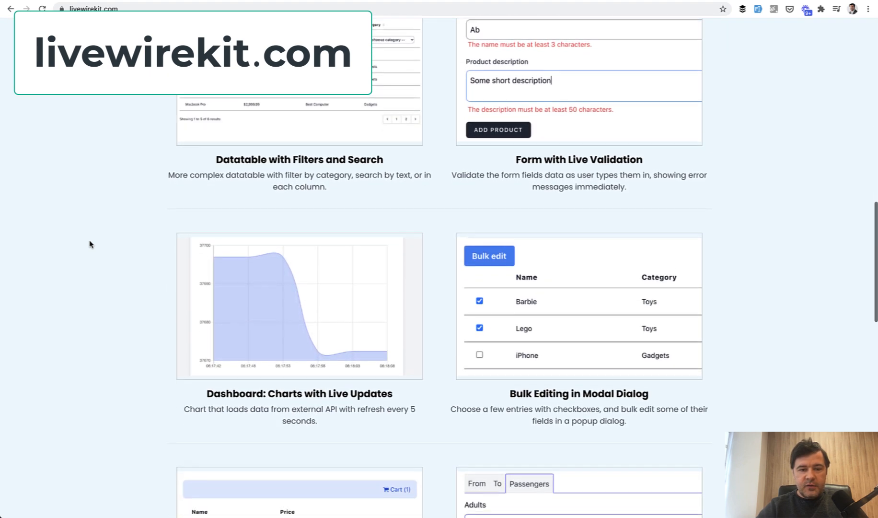
scroll("down", 3)
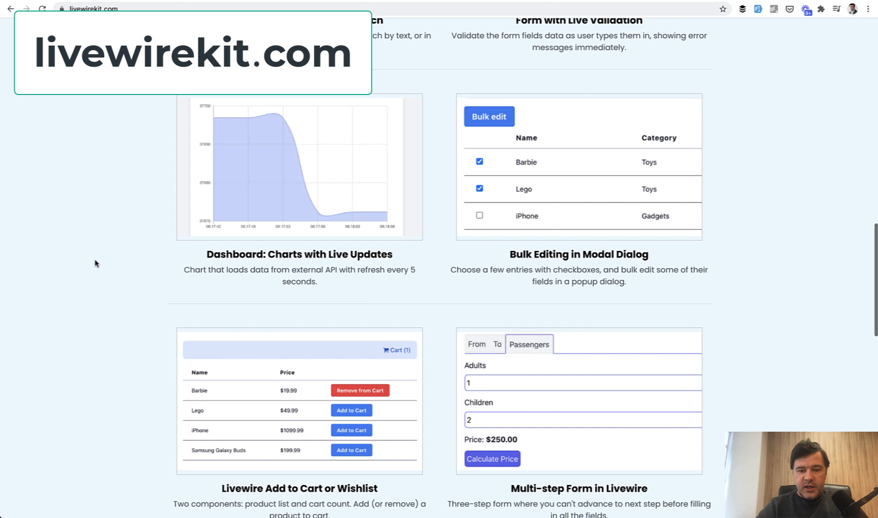
scroll("down", 3)
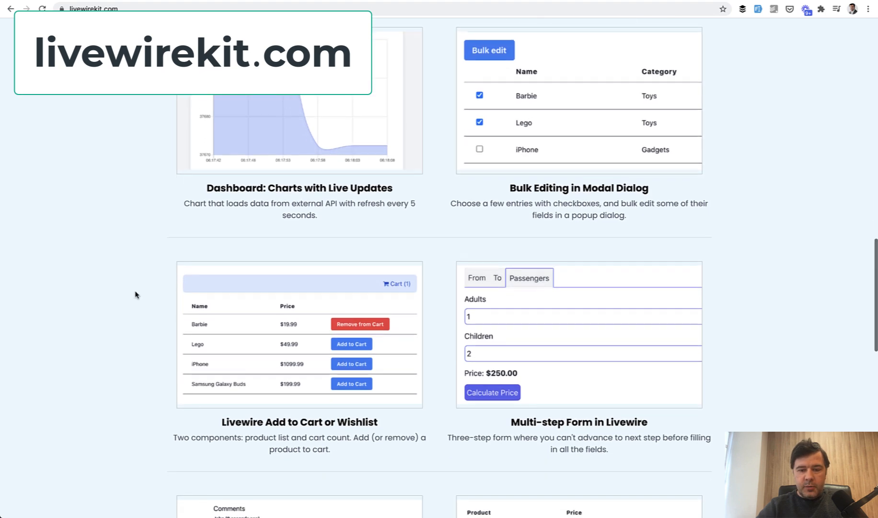
scroll("down", 3)
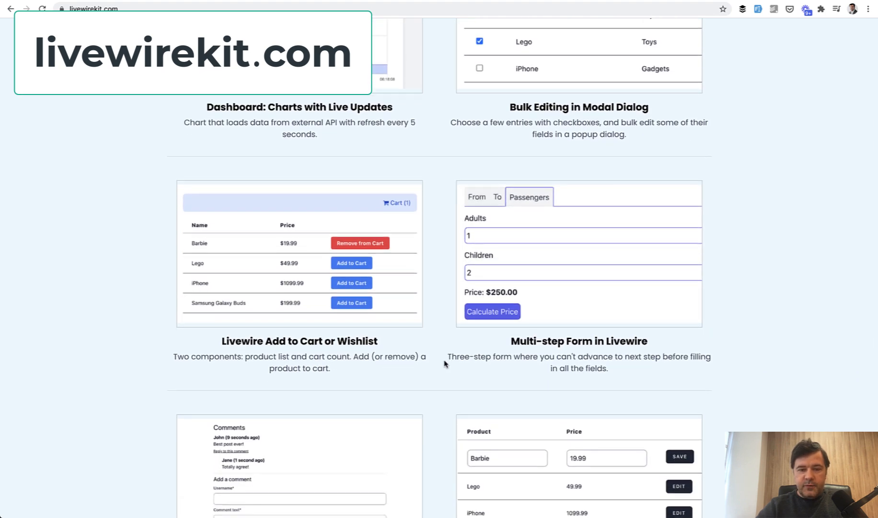
scroll("down", 3)
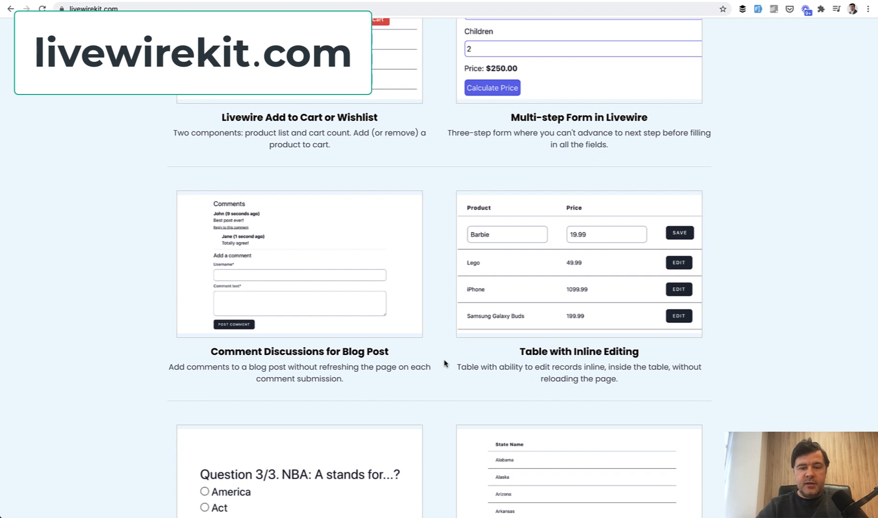
scroll("down", 3)
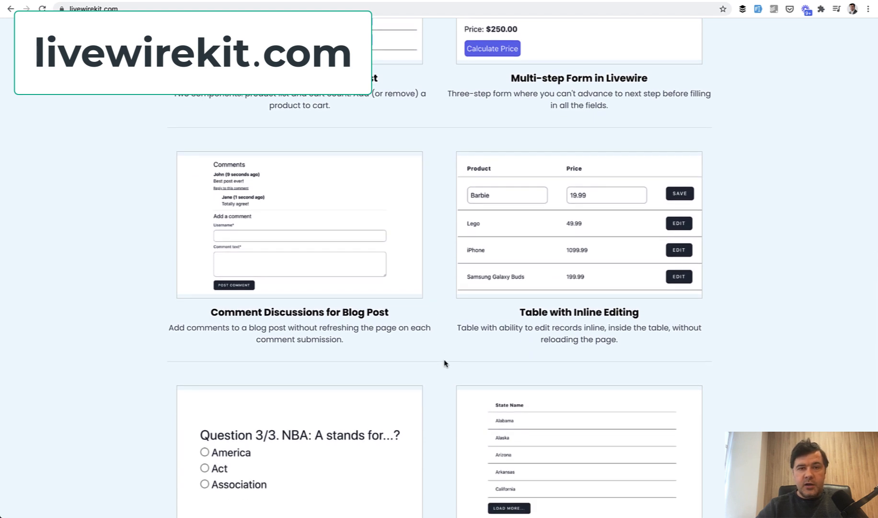
scroll("down", 3)
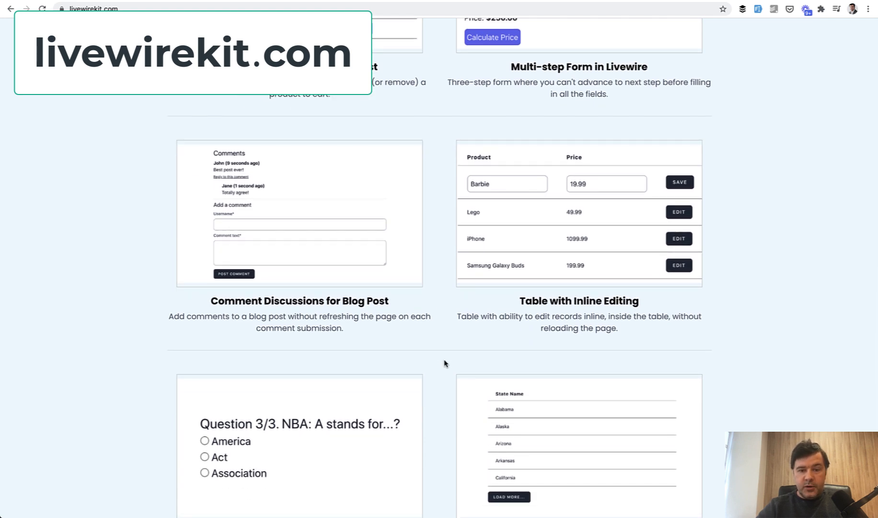
scroll("down", 3)
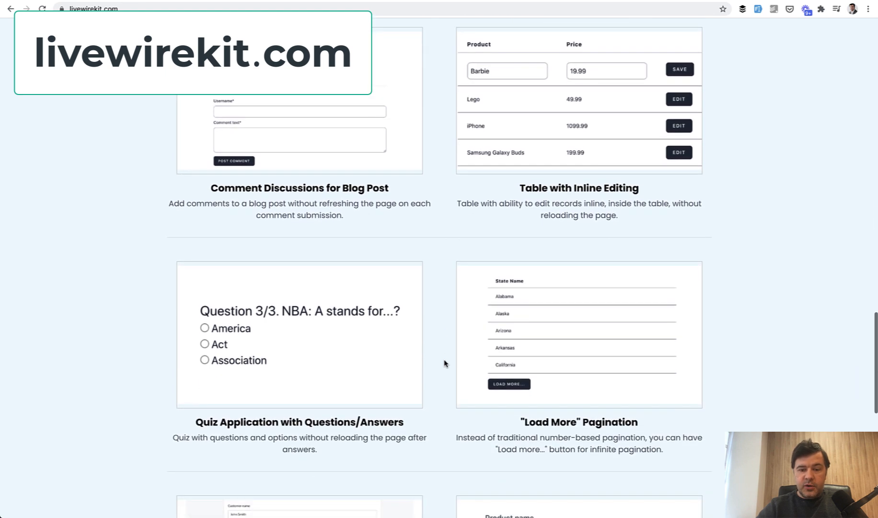
scroll("down", 3)
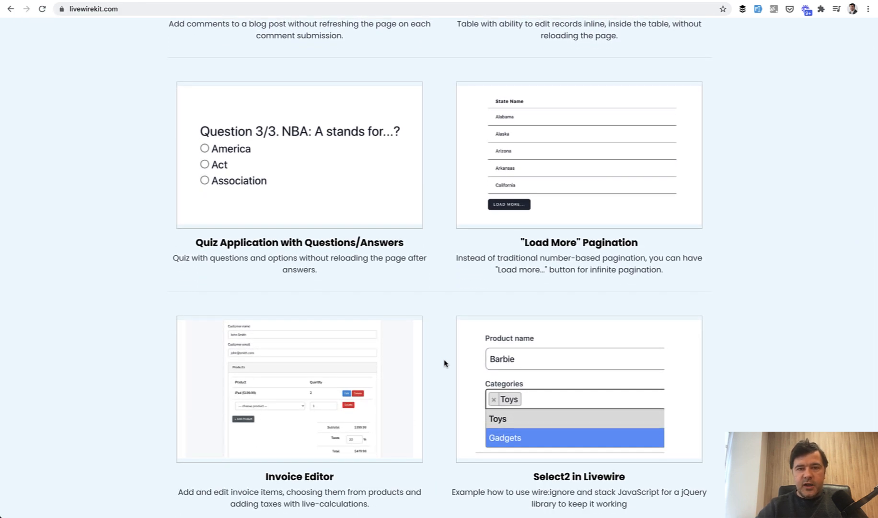